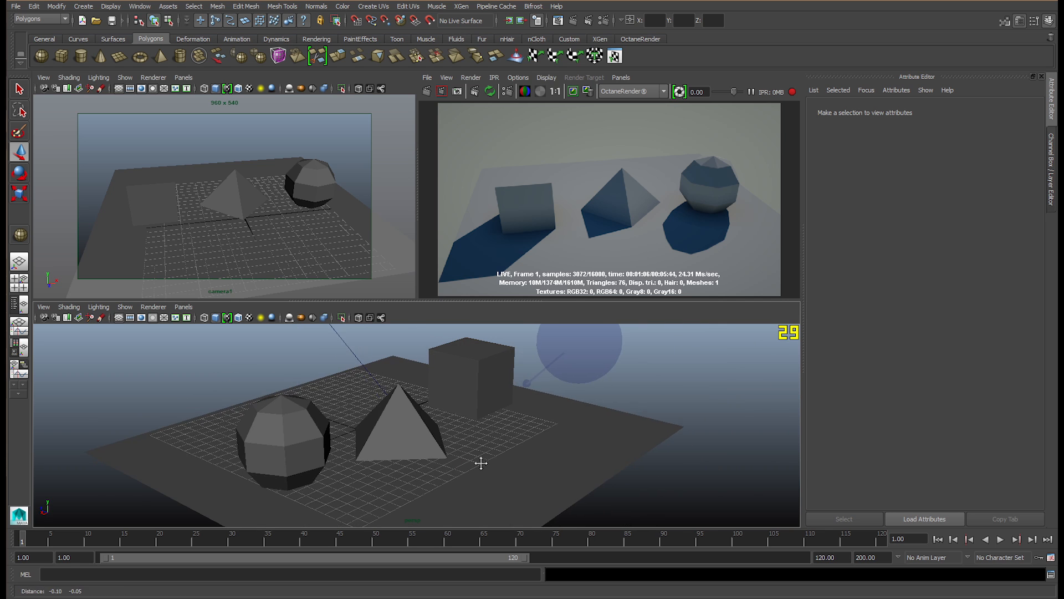
Step: Orbit the perspective view around the scene and select the cube
drag(482, 463, 536, 464)
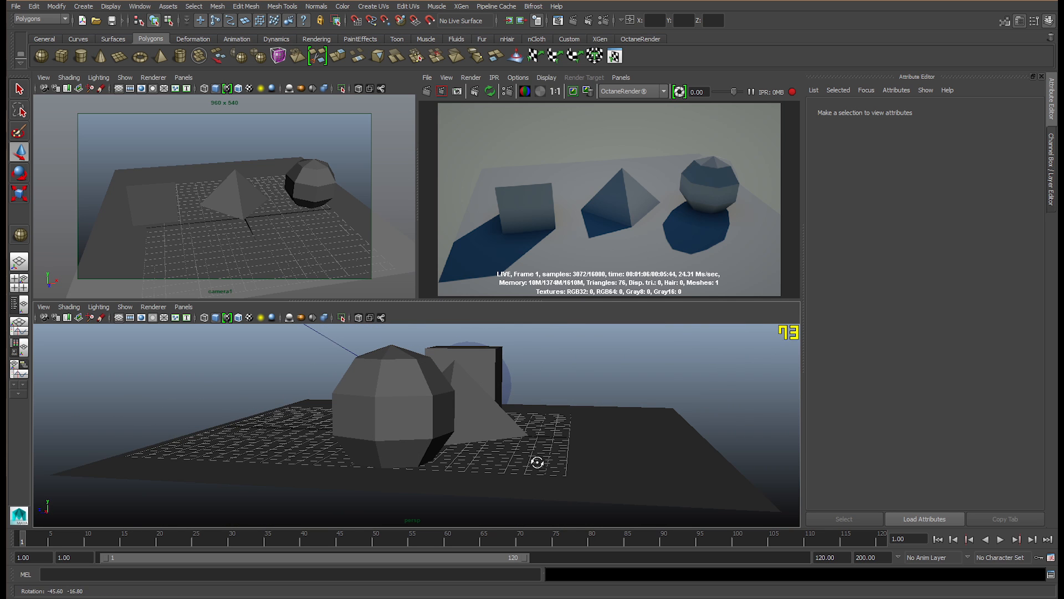
drag(536, 463, 477, 453)
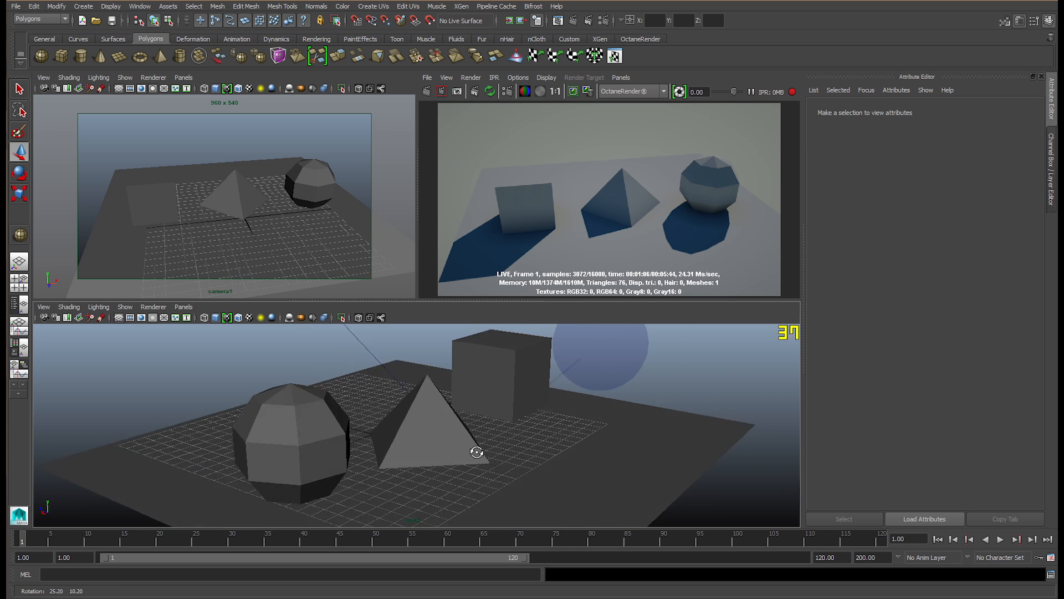
click(499, 365)
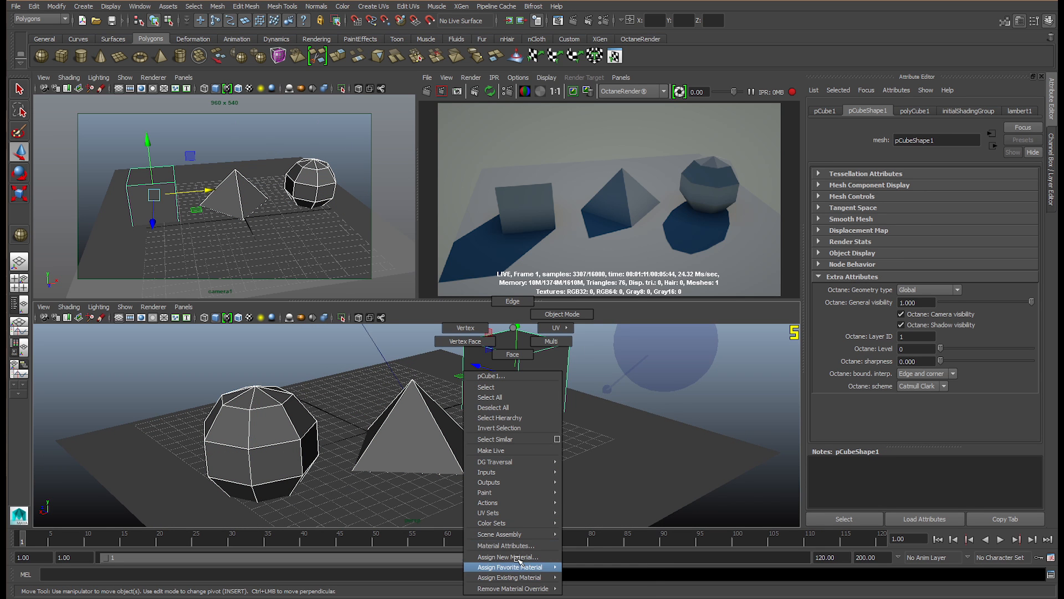
Step: Assign a new Octane diffuse material to the cube and show its edges rounding setting
click(503, 557)
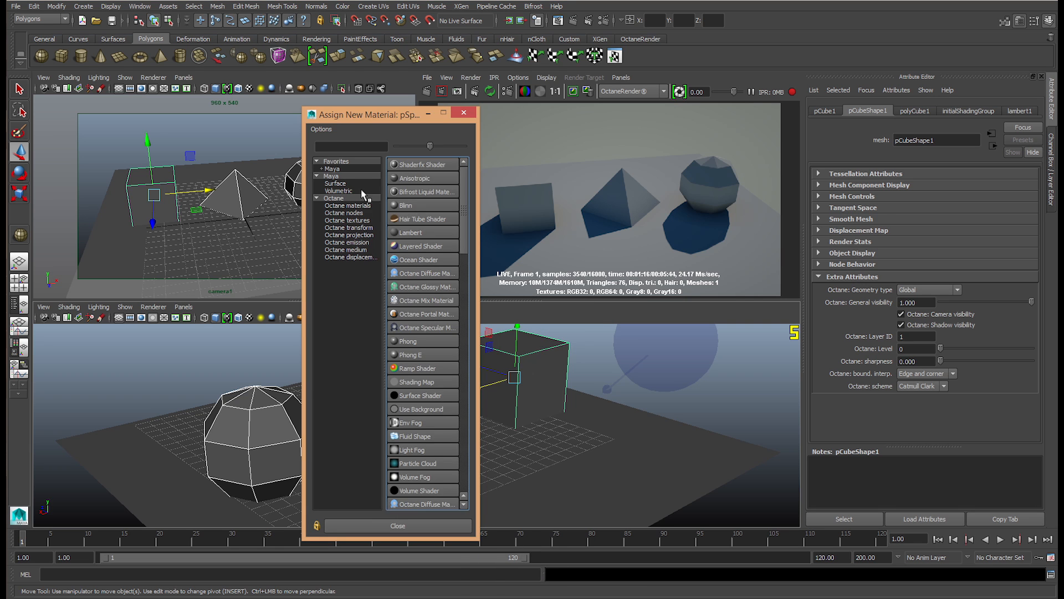
click(417, 272)
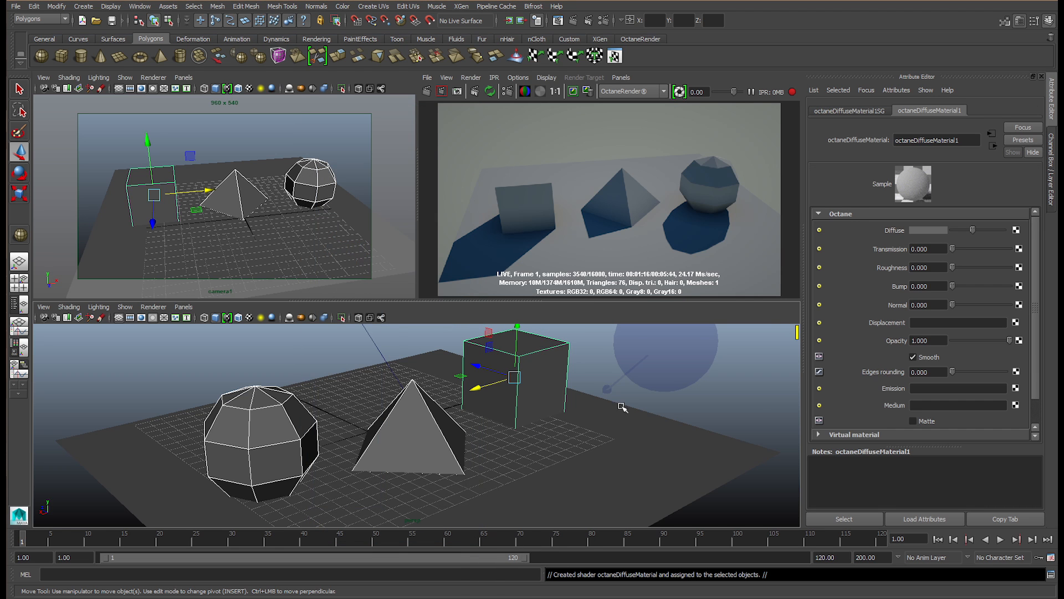
scroll(down, 3)
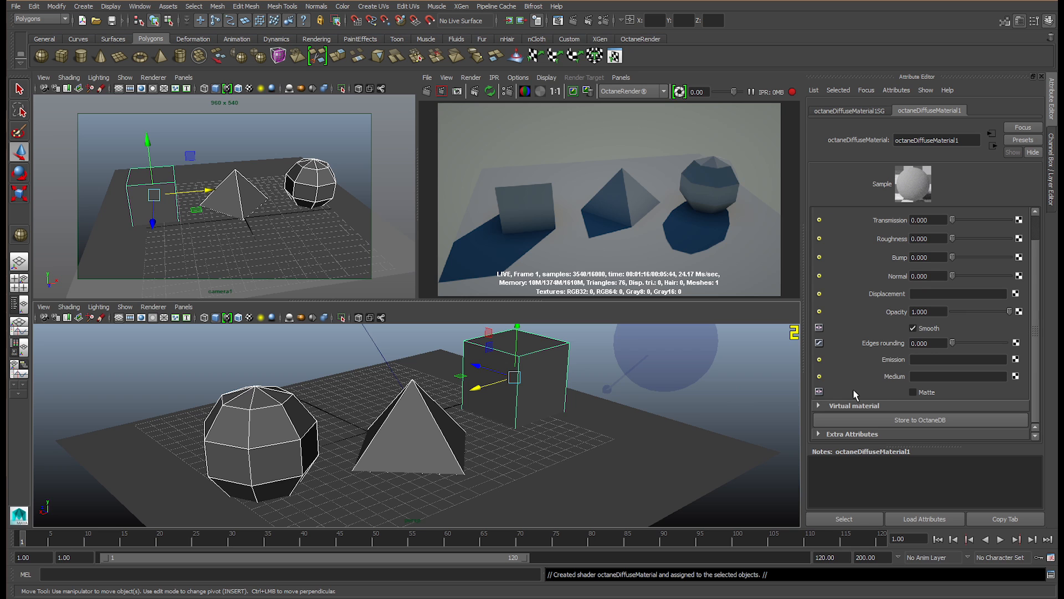
mouse_move(885, 356)
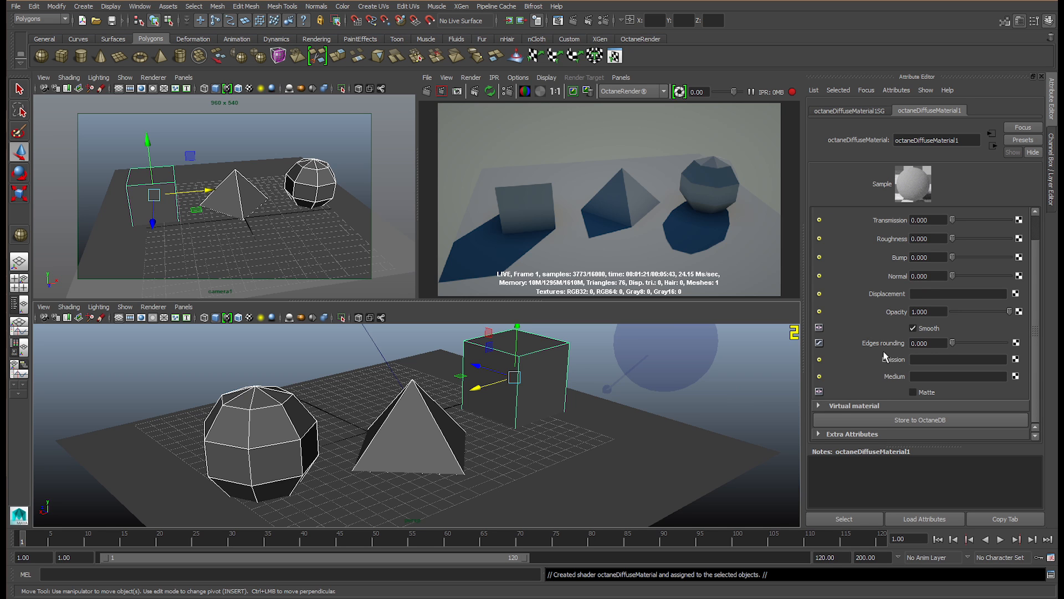
click(926, 342)
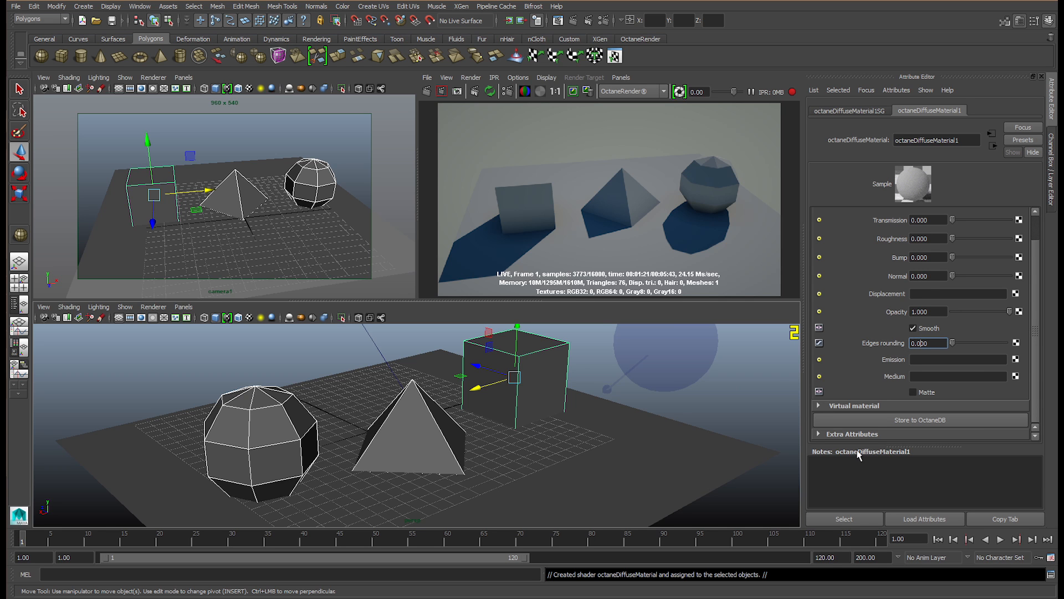
mouse_move(671, 298)
text(10.00)
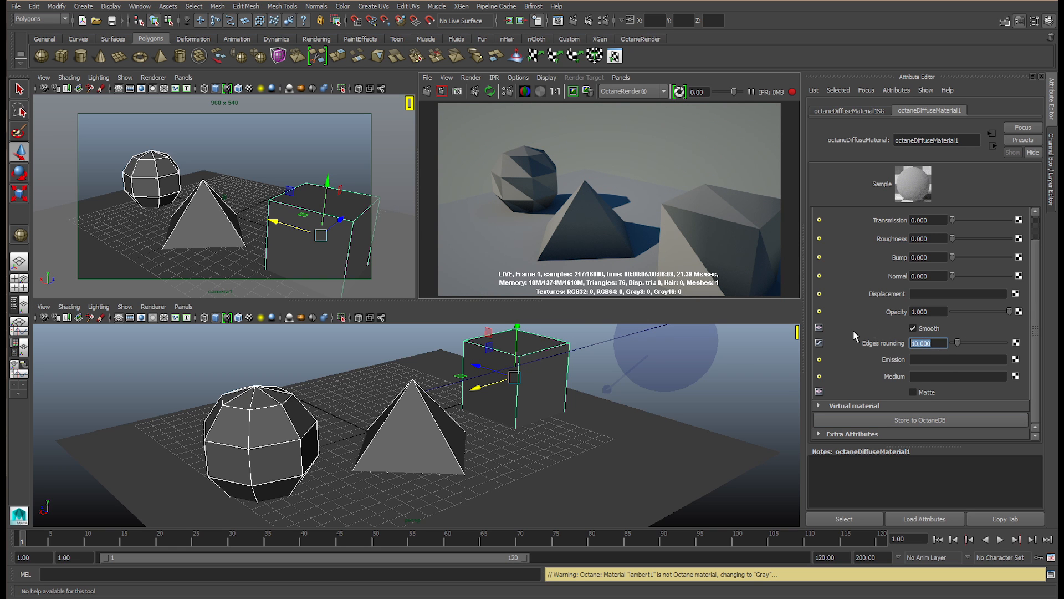
Step: Set the material's edges rounding to 0 and then to 0.1
text(0)
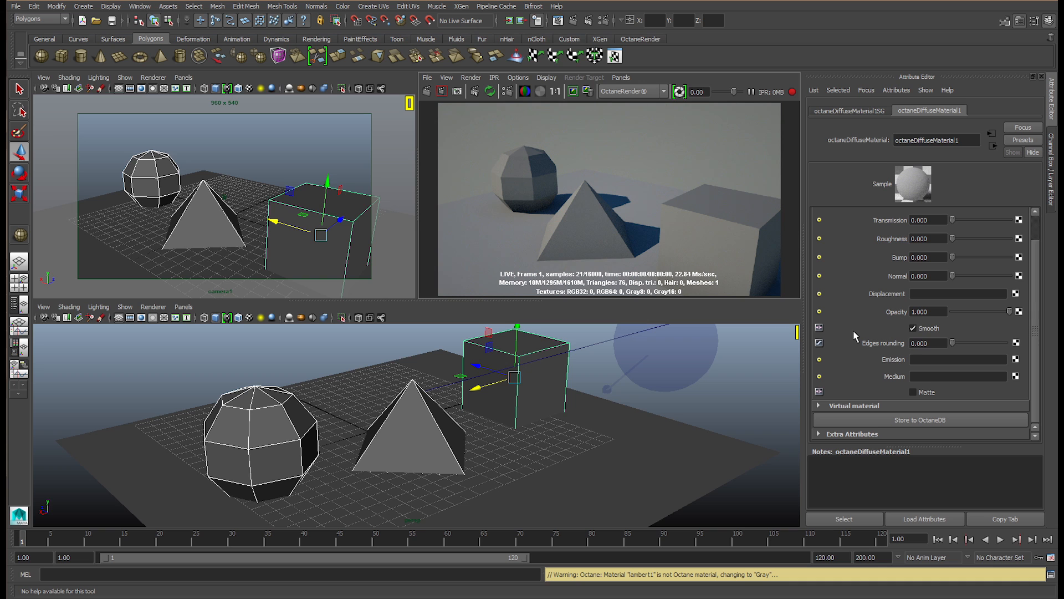
click(927, 343)
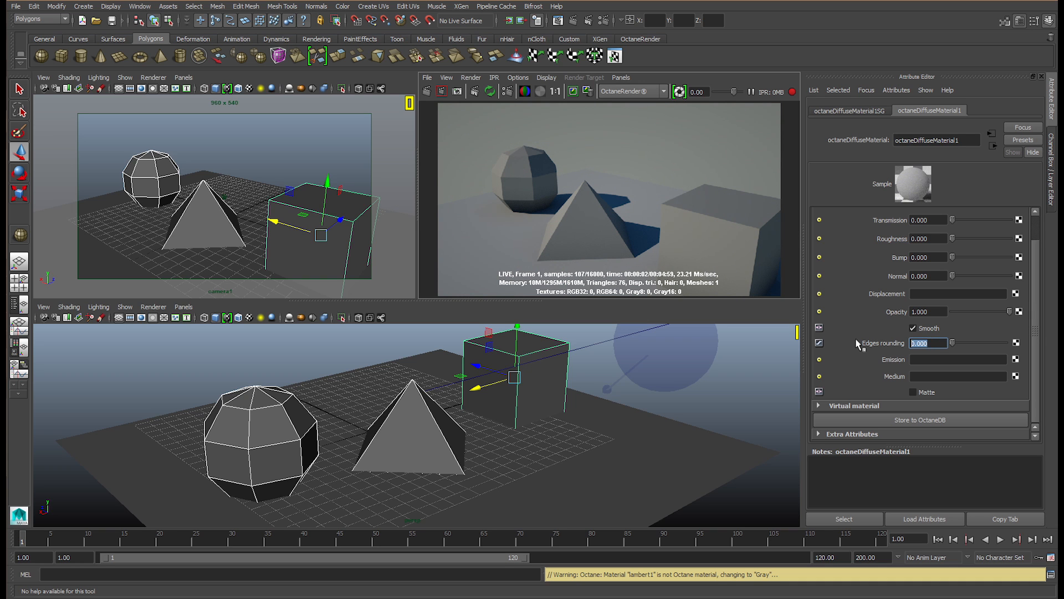
text(0.1)
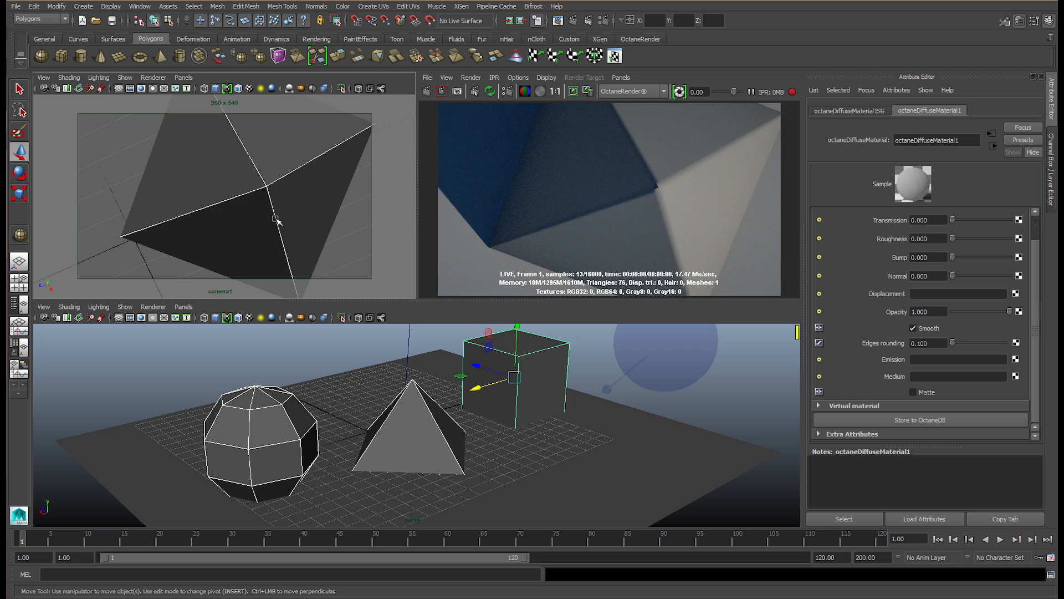
Step: Try edges rounding at 0.05, 0.1, 0, 0.2 and finally 0.5 while watching the live render
click(929, 343)
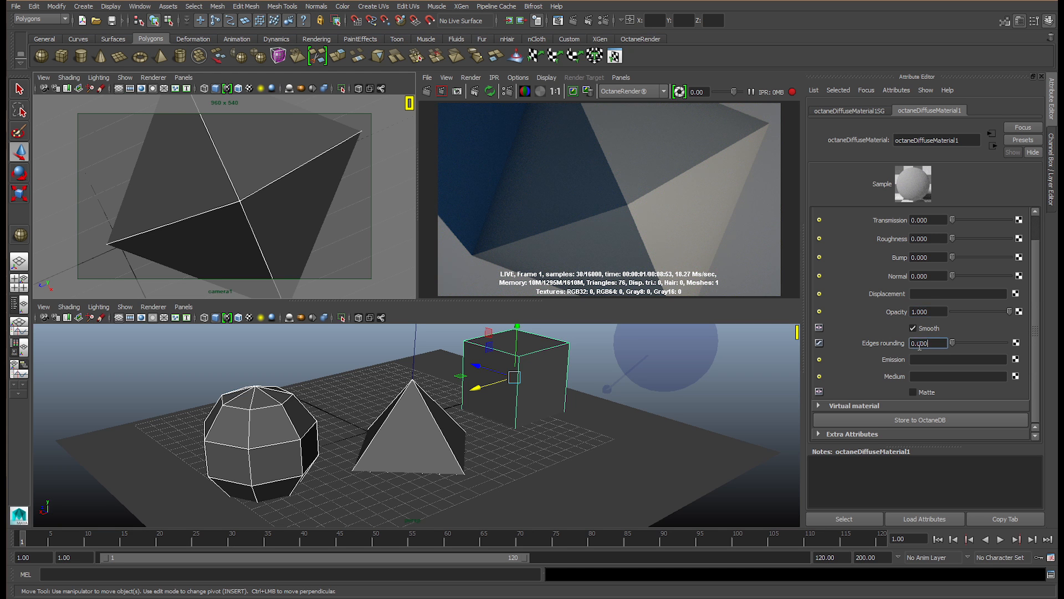
text(0.05)
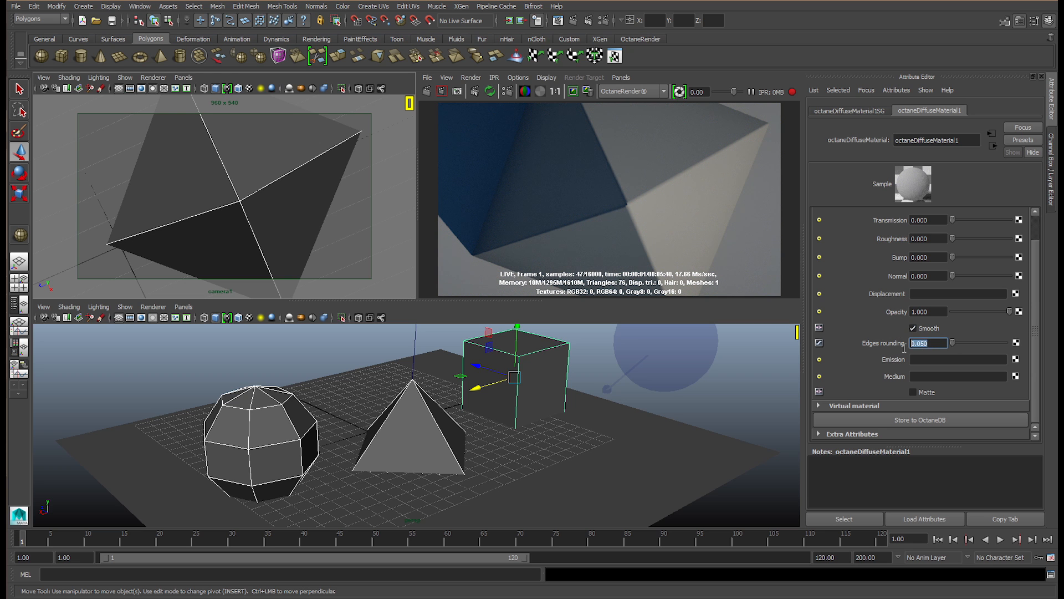
text(0.100)
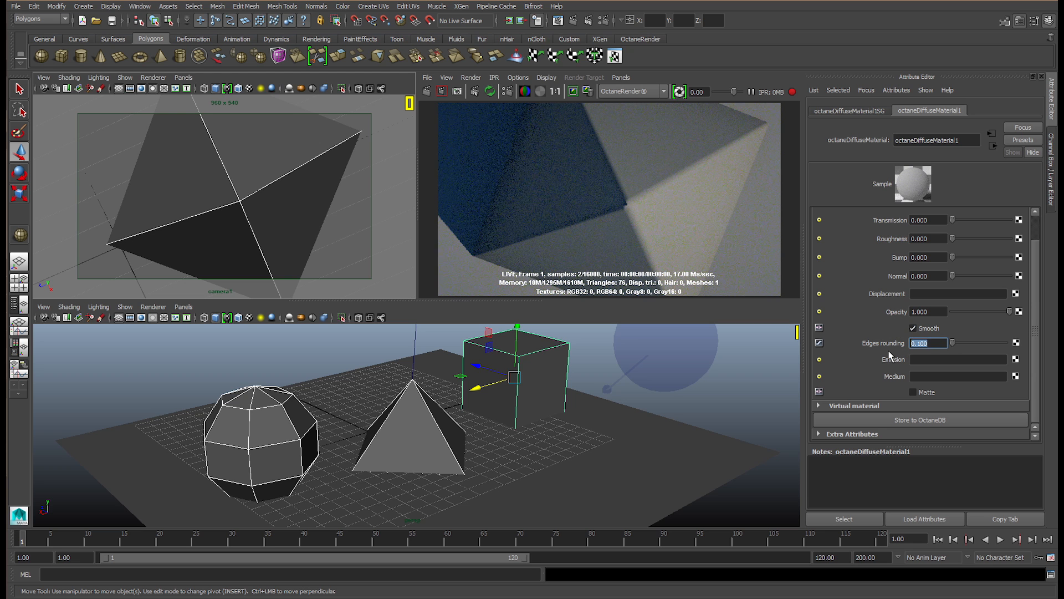
text(0)
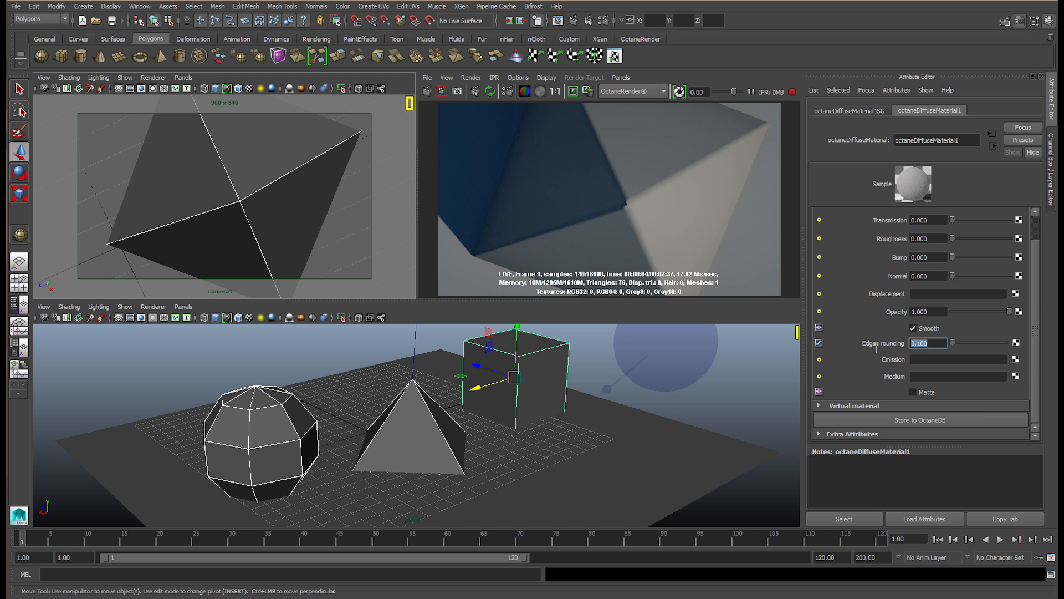
text(0.200)
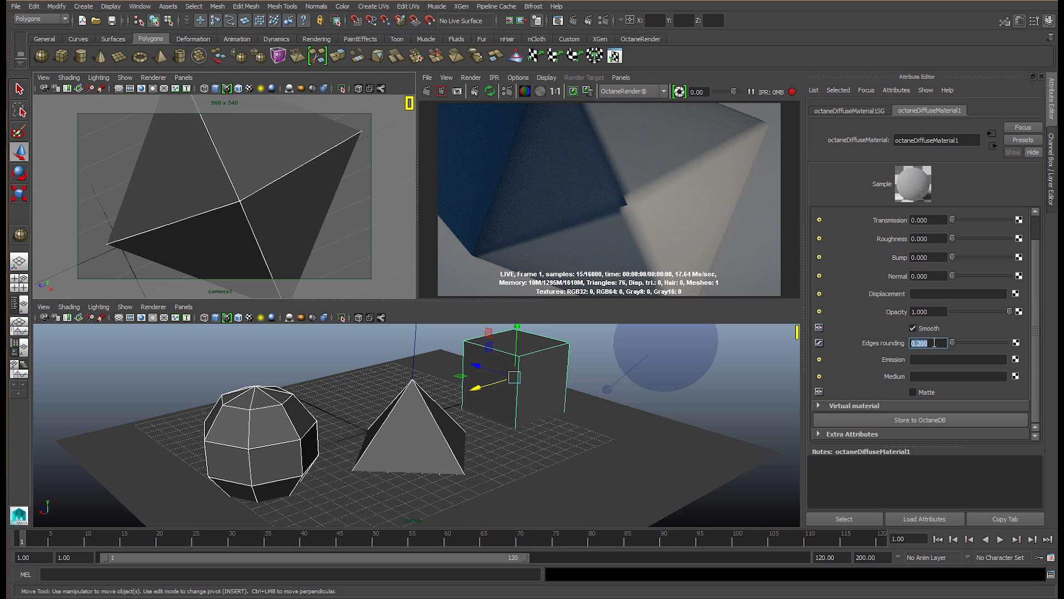
text(0.5)
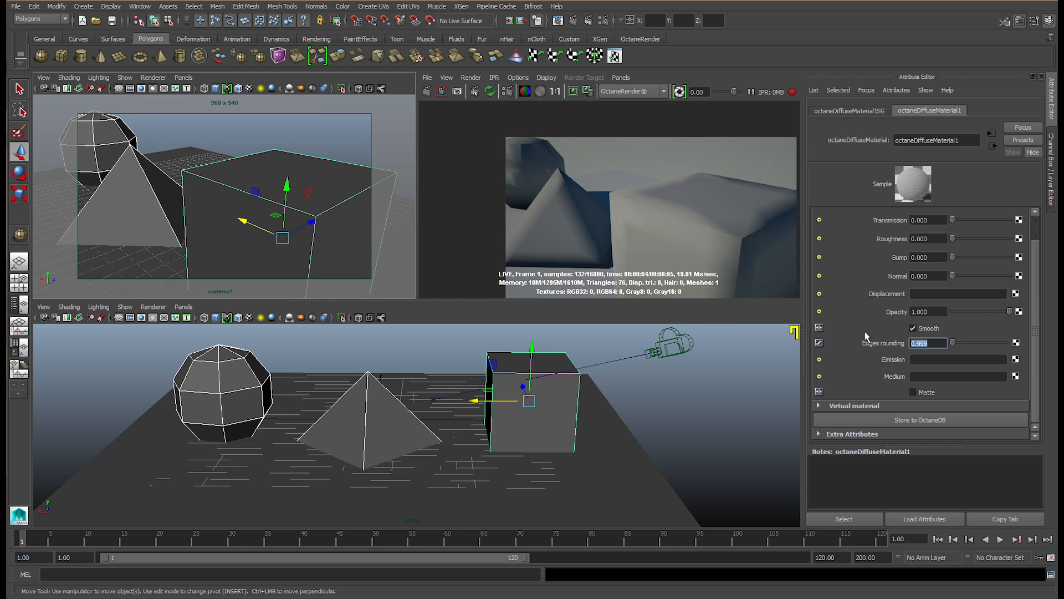
Step: Set edges rounding to 0.000 and then 0.999 so the cube renders heavily rounded
text(0.000)
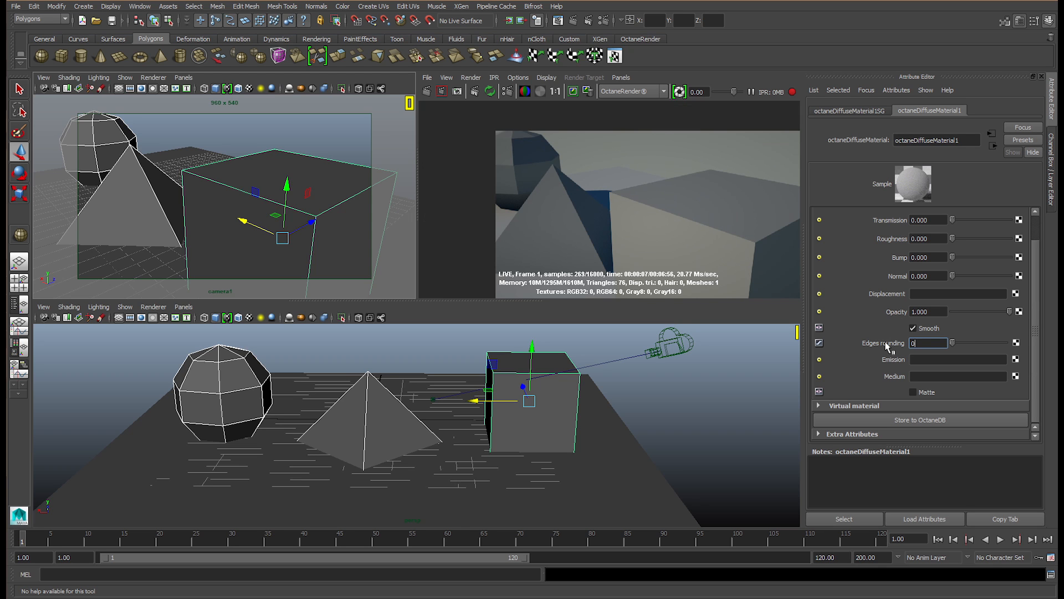
text(0.999)
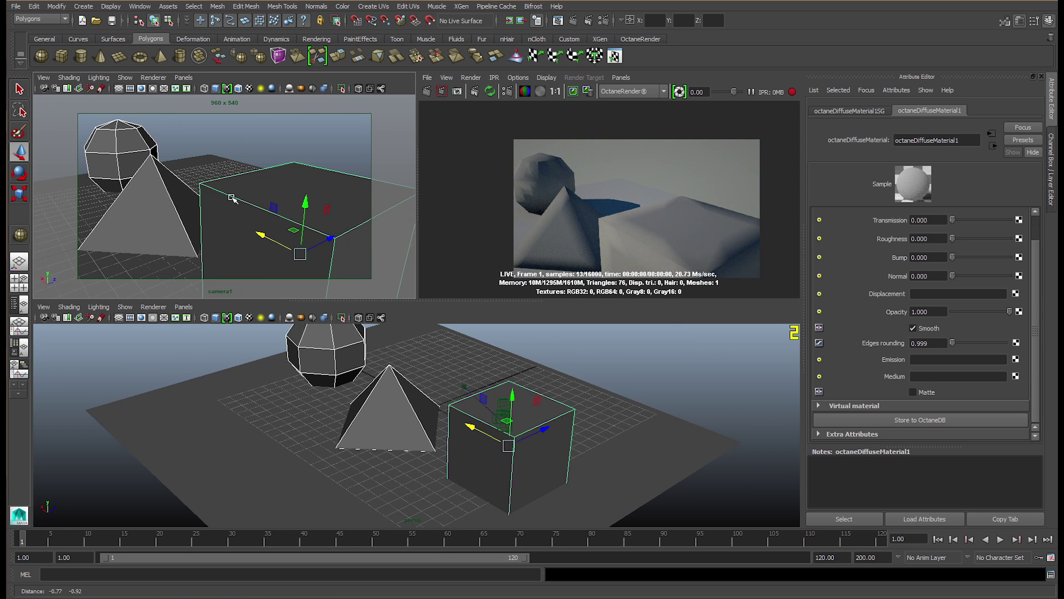
click(928, 344)
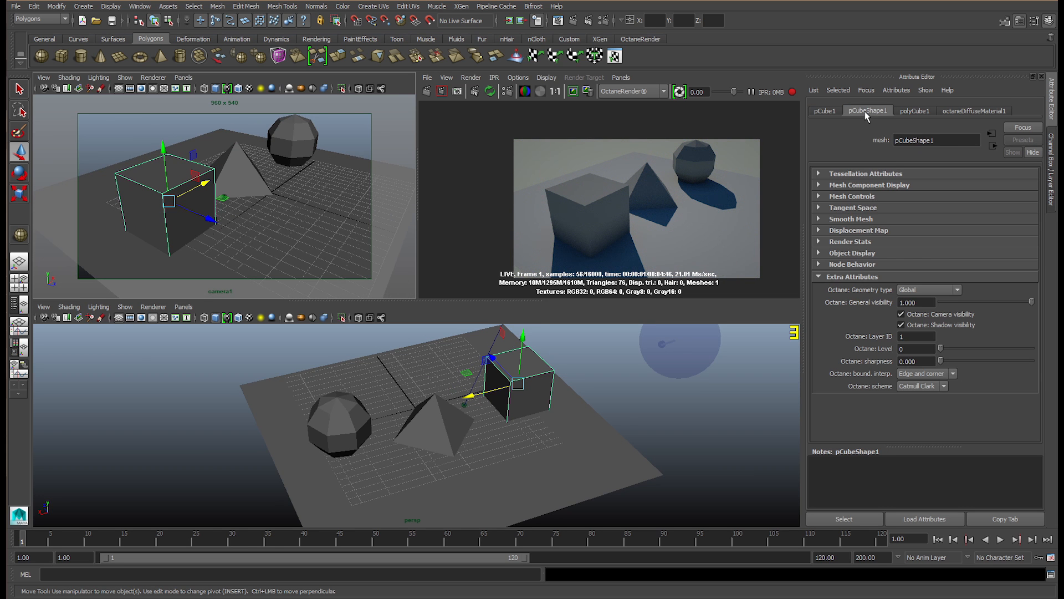
Step: Browse the cube's pCubeShape1 and polyCube1 attributes, ending on the pCube1 transform node
click(915, 110)
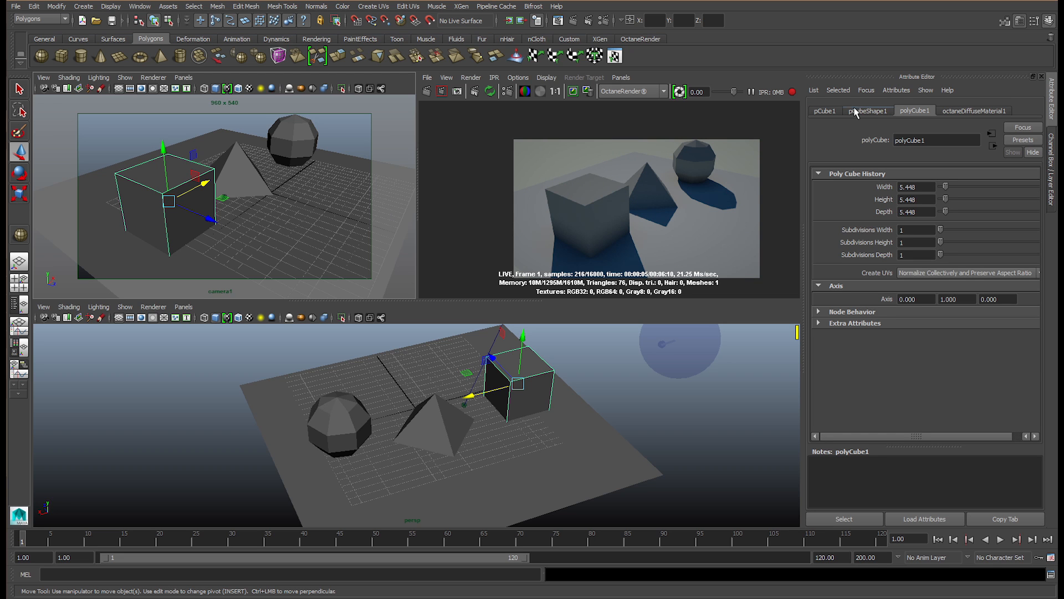
click(867, 109)
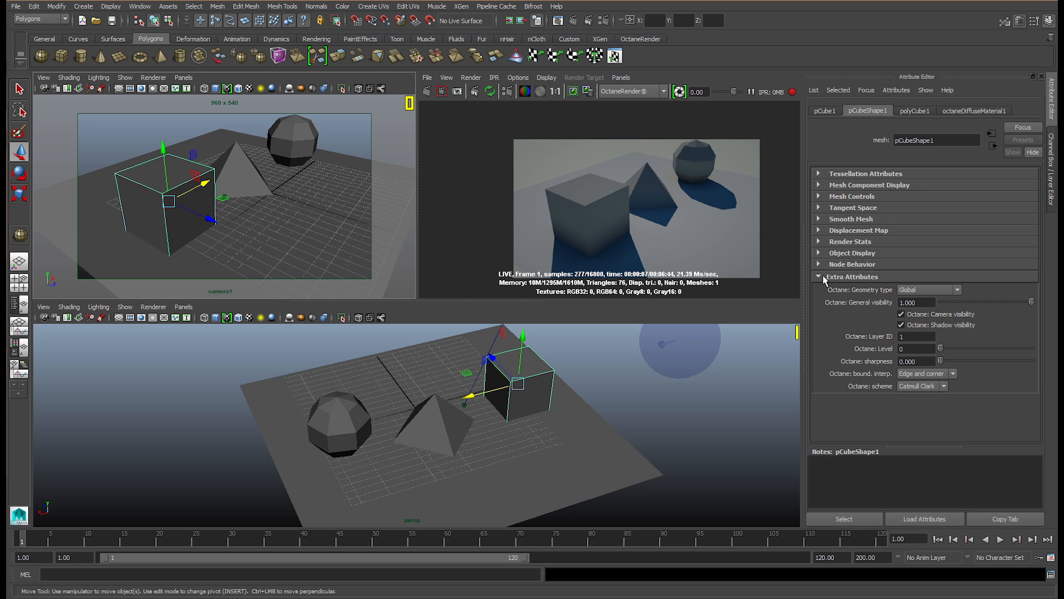
click(818, 276)
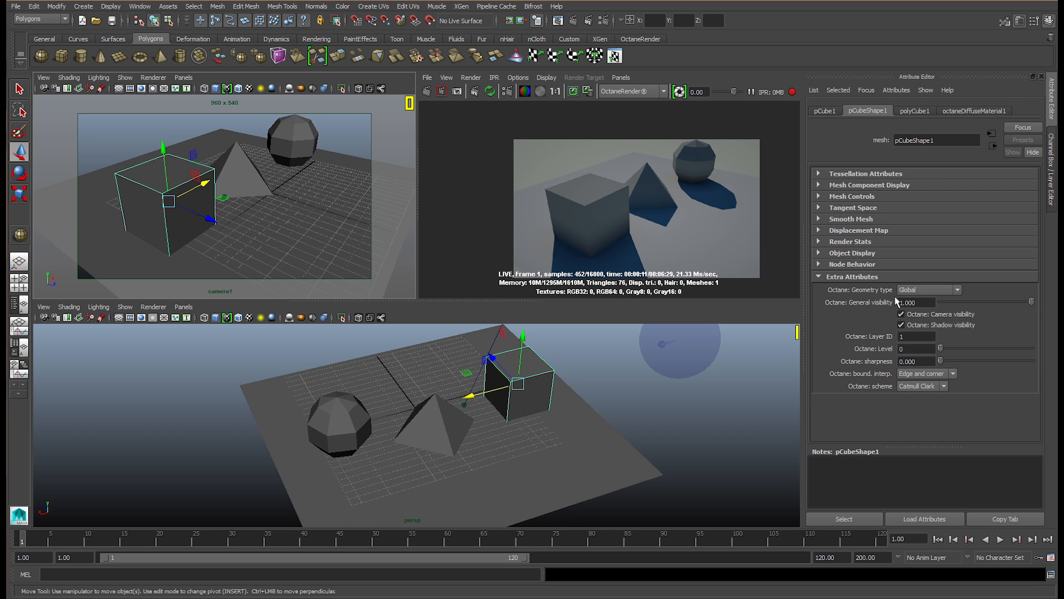
click(825, 109)
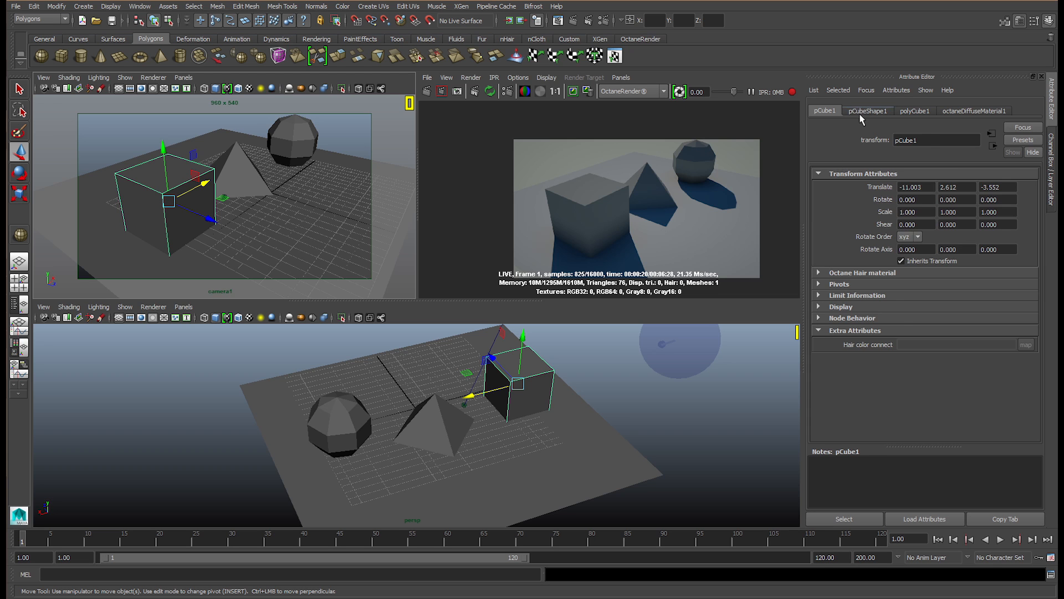
Step: Set the cube's Octane geometry type to Movable proxy and raise its subdivision level
click(867, 110)
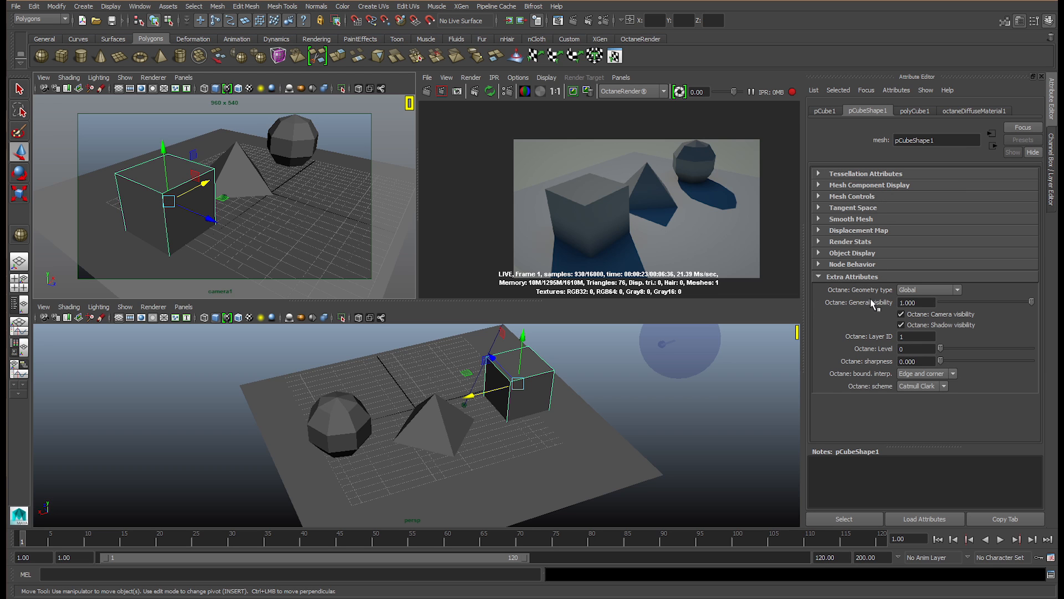
click(958, 290)
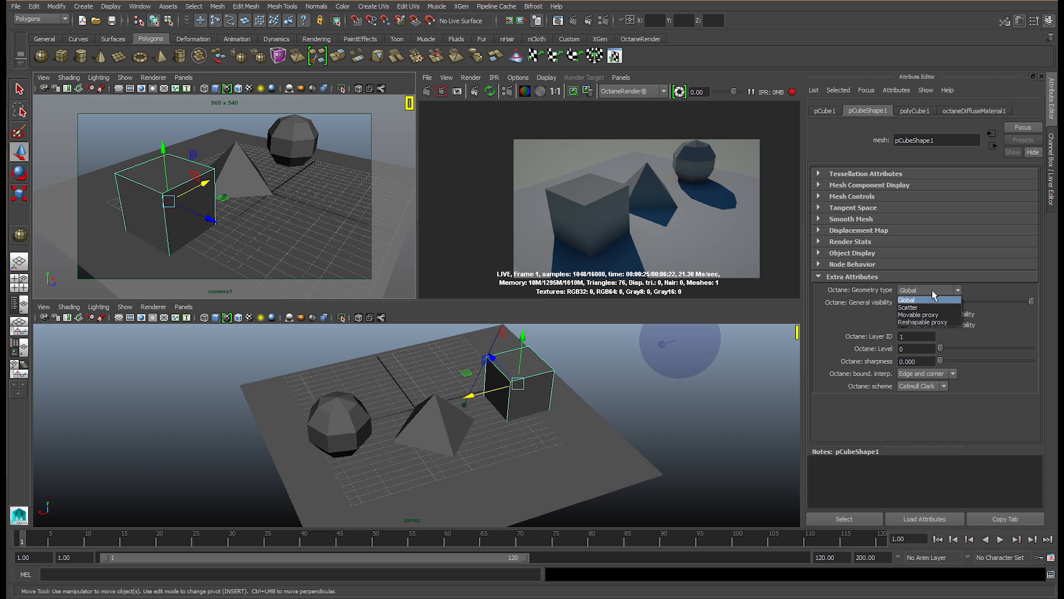
click(919, 315)
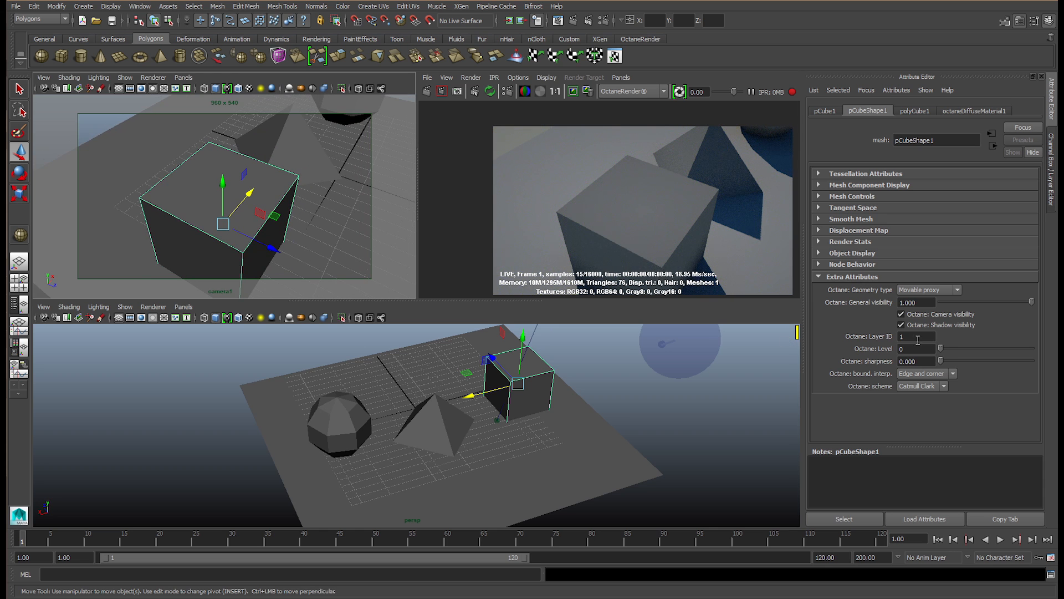
click(948, 349)
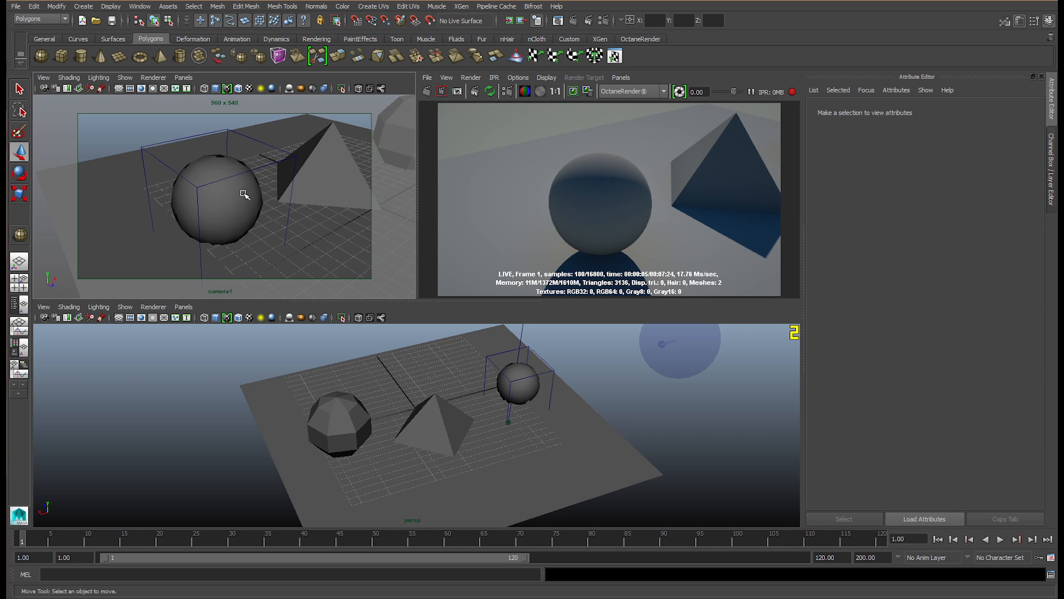
Step: Select the smoothed cube to show its Movable proxy, level 4 Octane settings
click(244, 194)
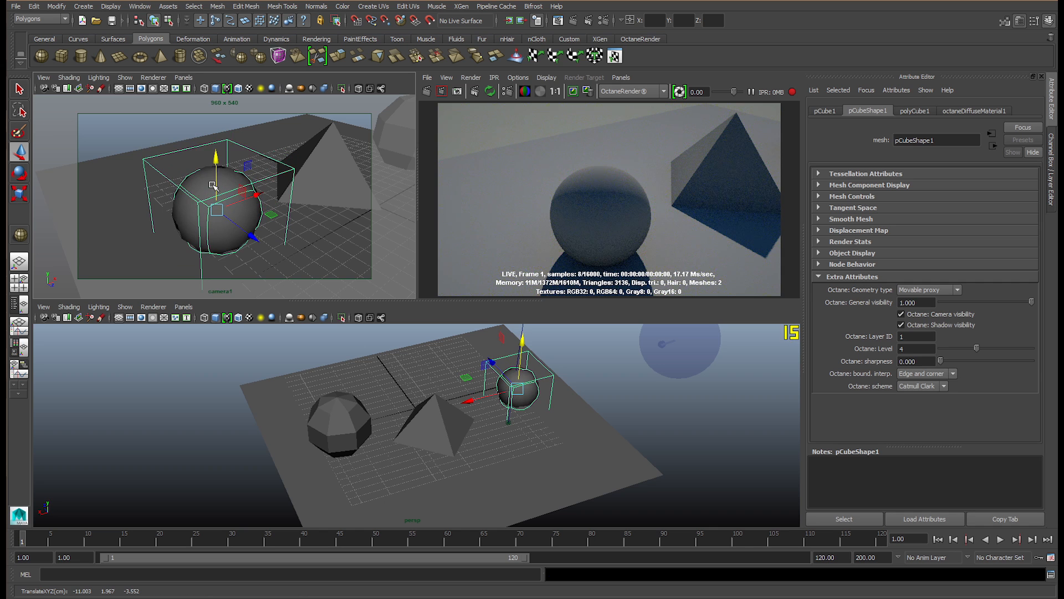